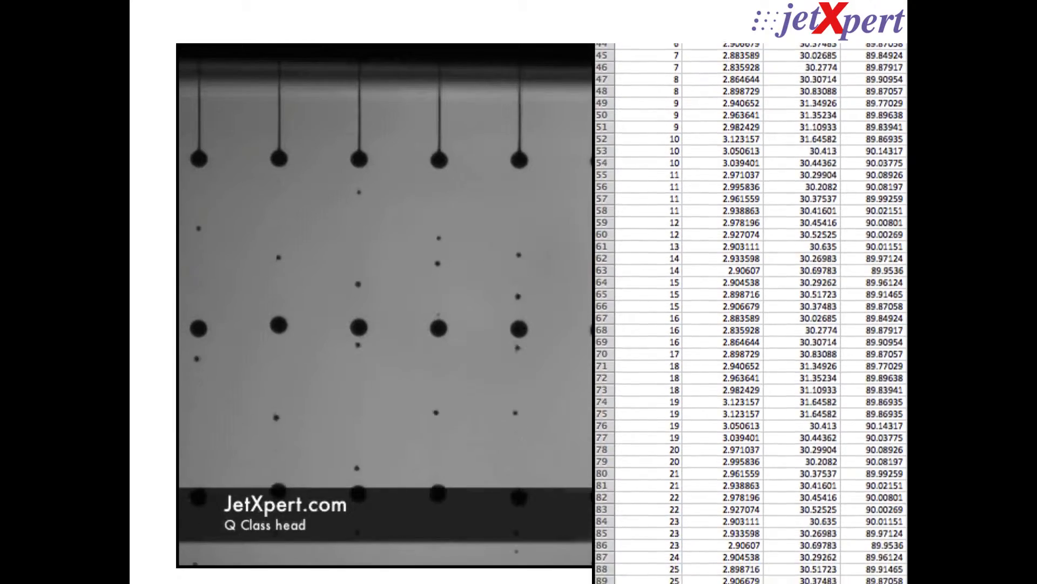
Scroll through the slide pairing Q Class head drop footage with the measured drop value table.
{"action": "scroll", "scroll_direction": "down", "scroll_amount": 3}
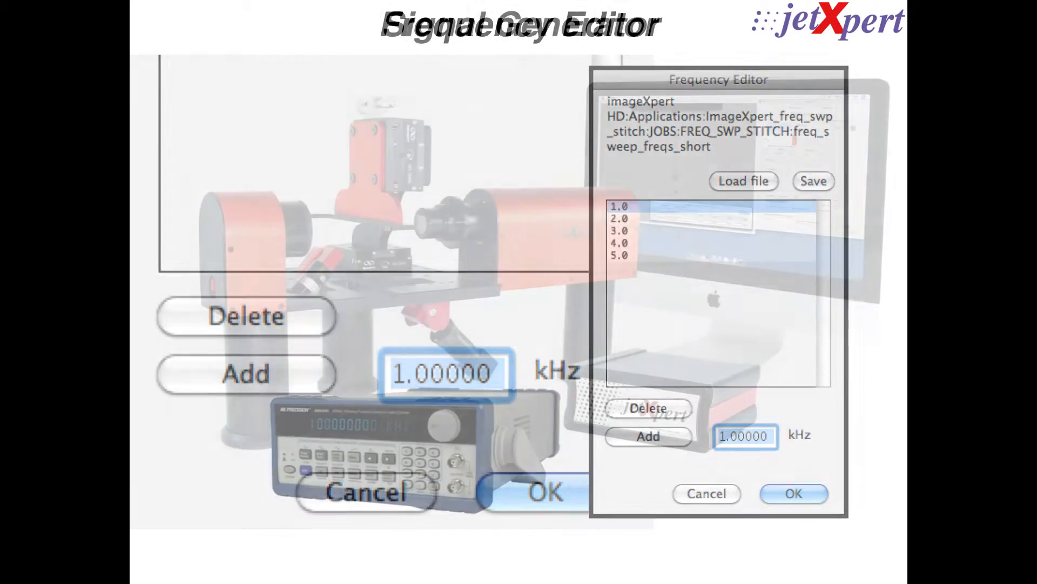
Advance past the Frequency Editor's 1.0–5.0 kHz sweep list to the signal generator slide.
{"action": "left_click", "coordinate": [793, 493]}
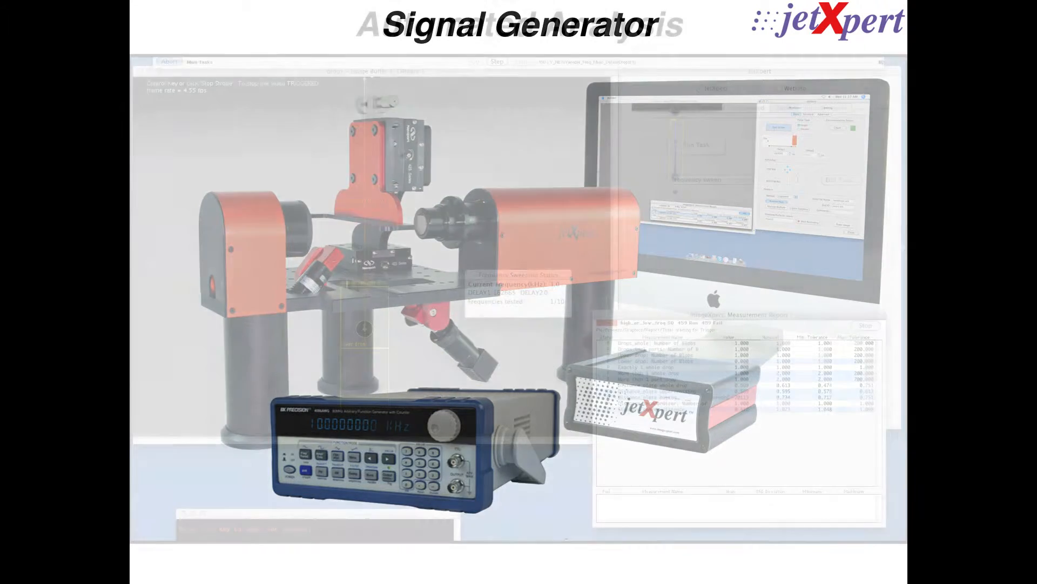